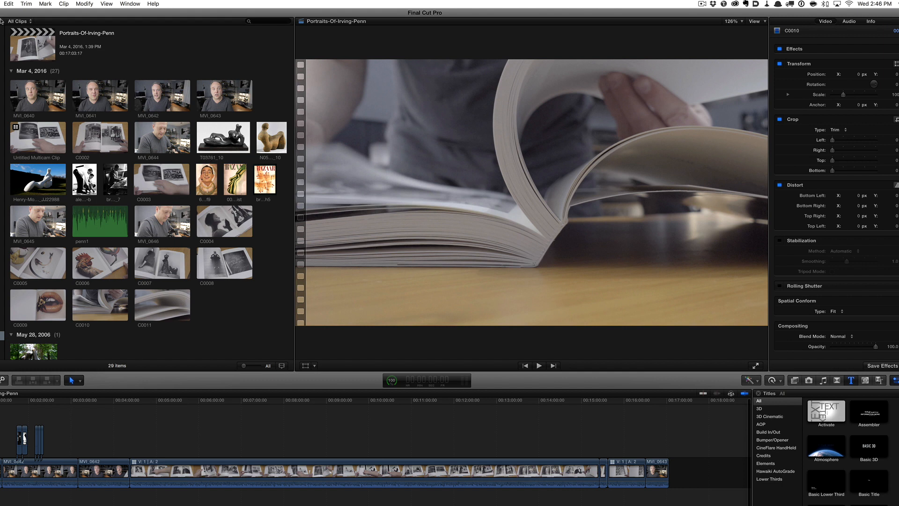
Export the Portraits-Of-Irving-Penn project as XML into the DaVinci-Resolve folder
left_click(10, 9)
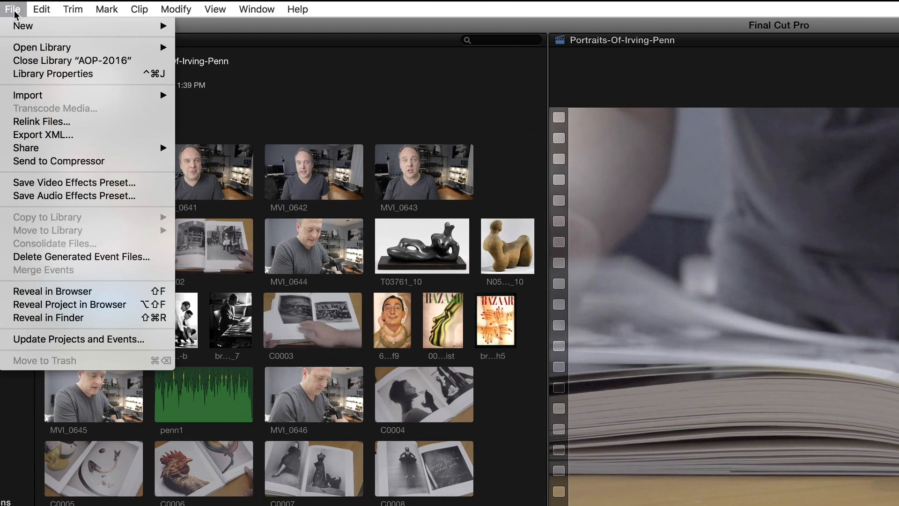
mouse_move(86, 140)
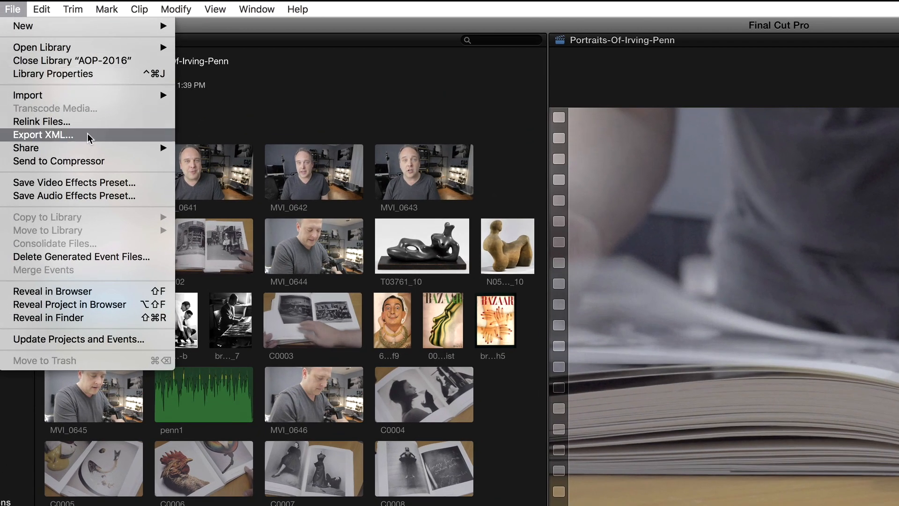
left_click(42, 134)
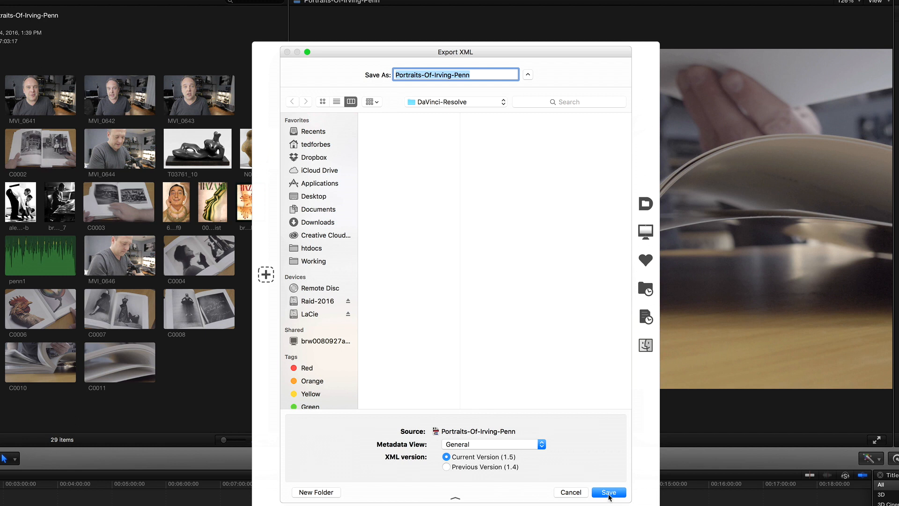
left_click(609, 492)
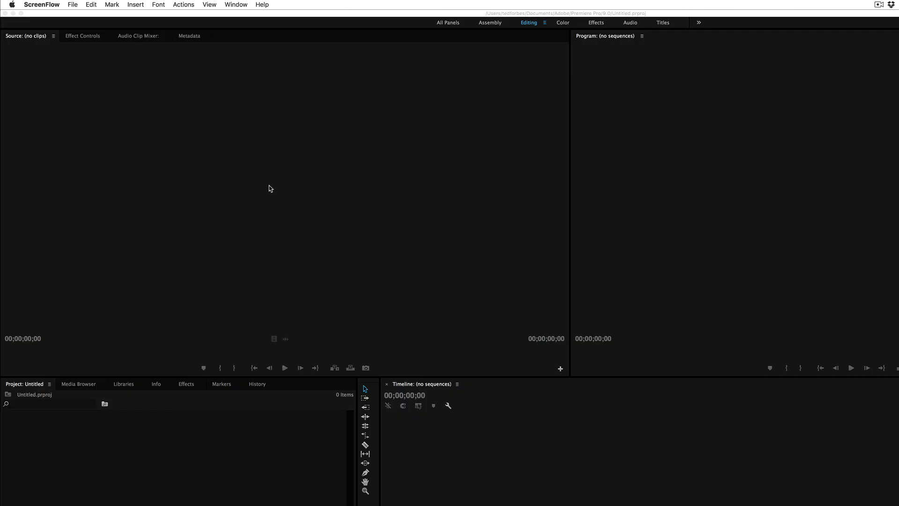
mouse_move(260, 198)
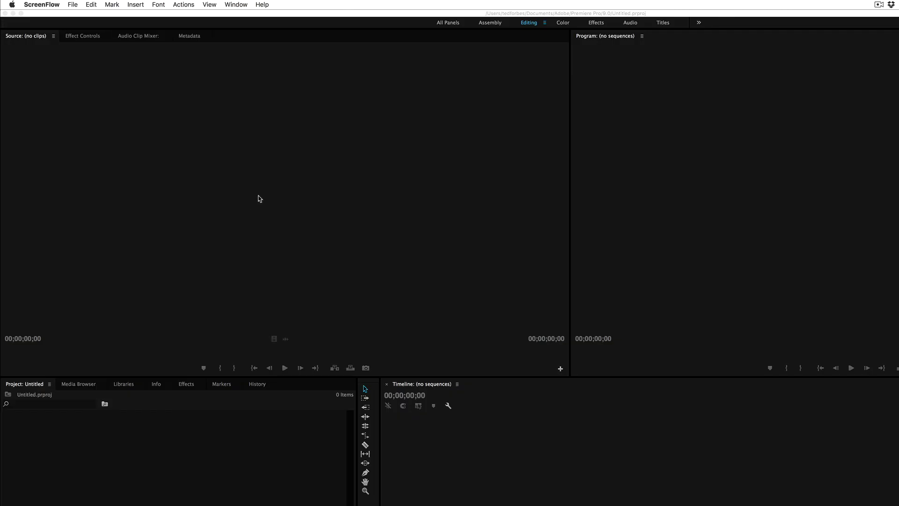
mouse_move(284, 216)
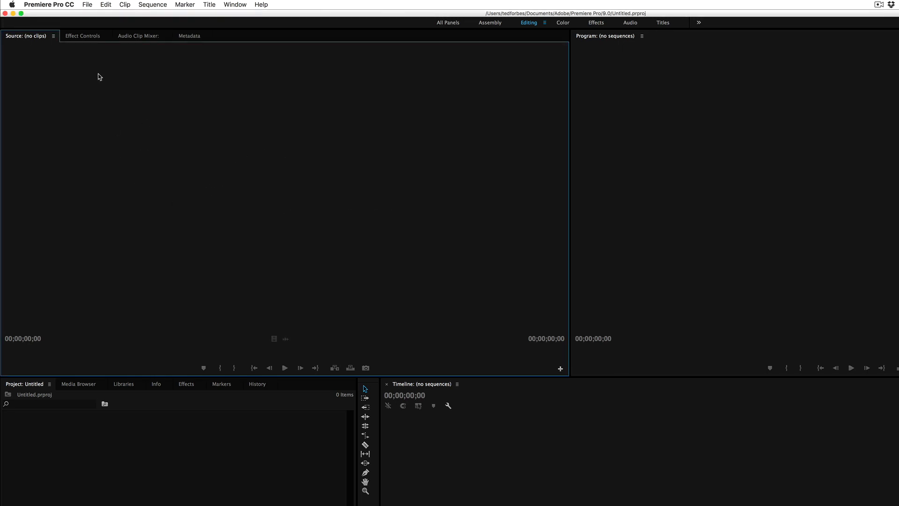
mouse_move(94, 16)
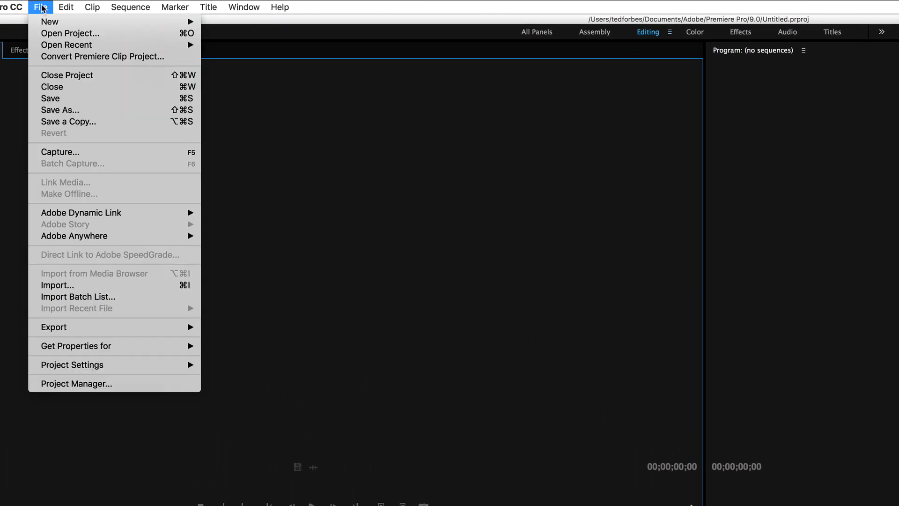
mouse_move(58, 285)
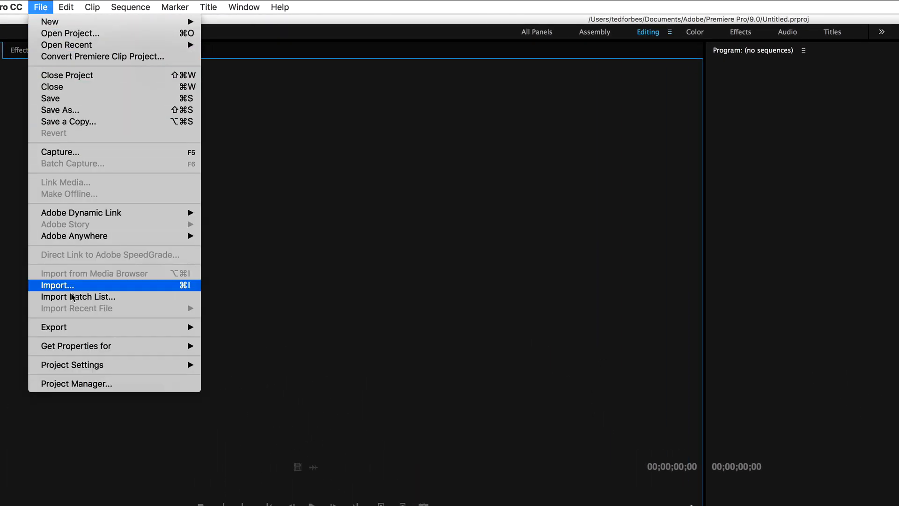
mouse_move(53, 327)
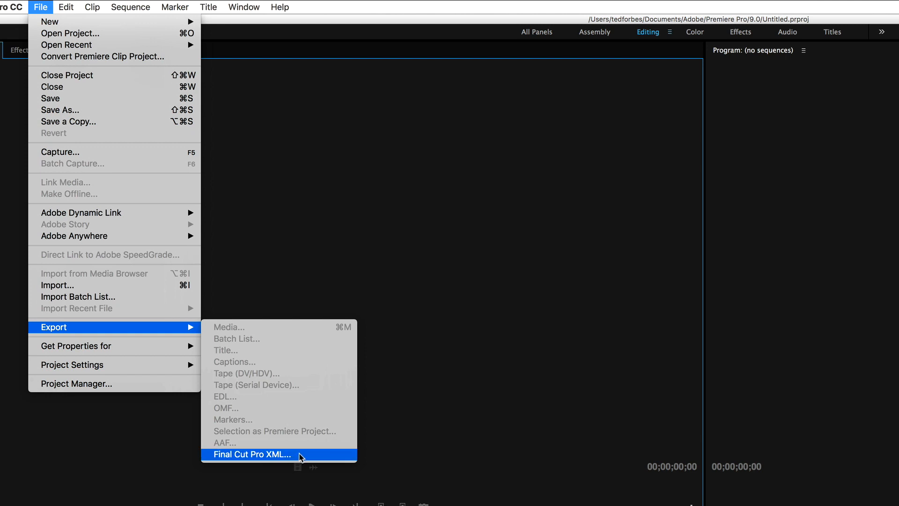
Check Premiere Pro's File > Export > Final Cut Pro XML option
left_click(266, 455)
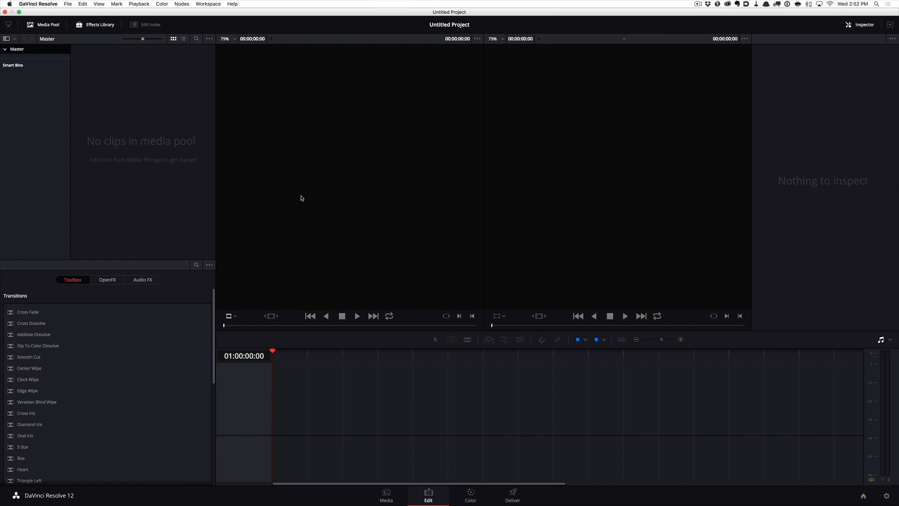
mouse_move(212, 130)
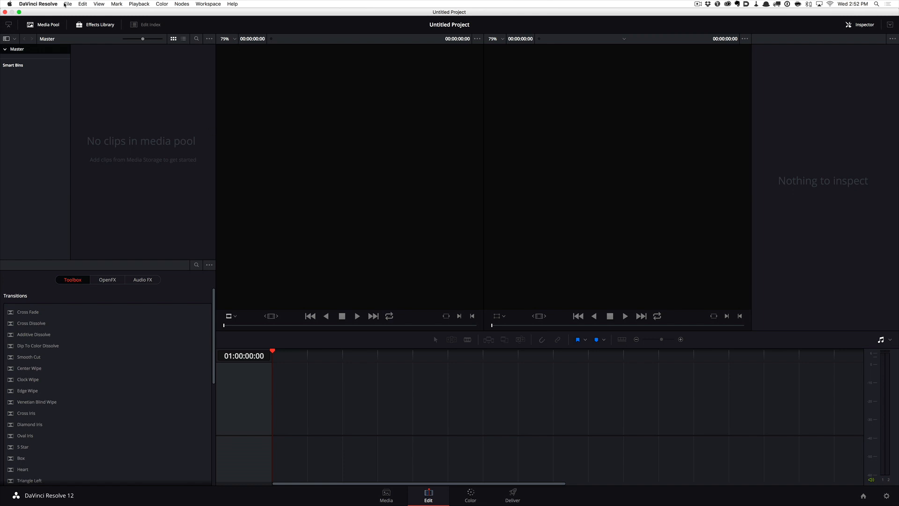
Import Portraits-Of-Irving-Penn.fcpxml via Import AAF, EDL, XML and confirm the Load XML settings
left_click(67, 4)
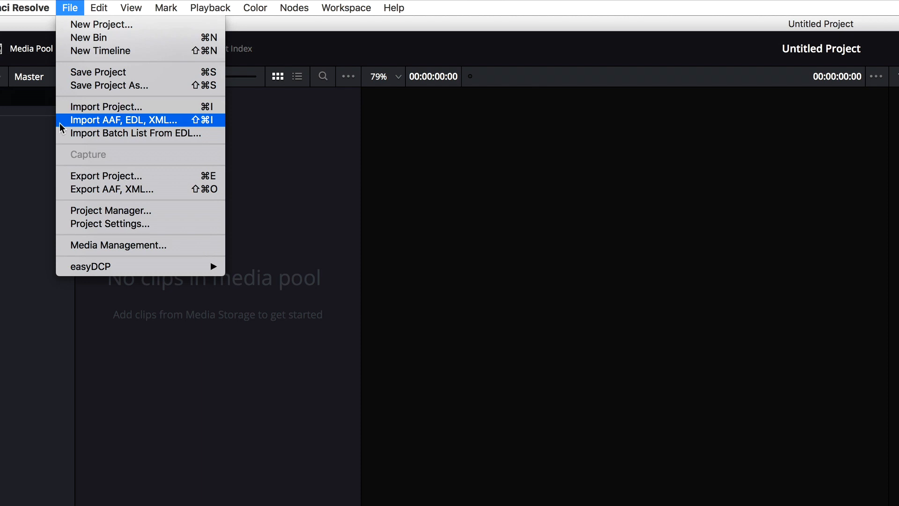
left_click(112, 120)
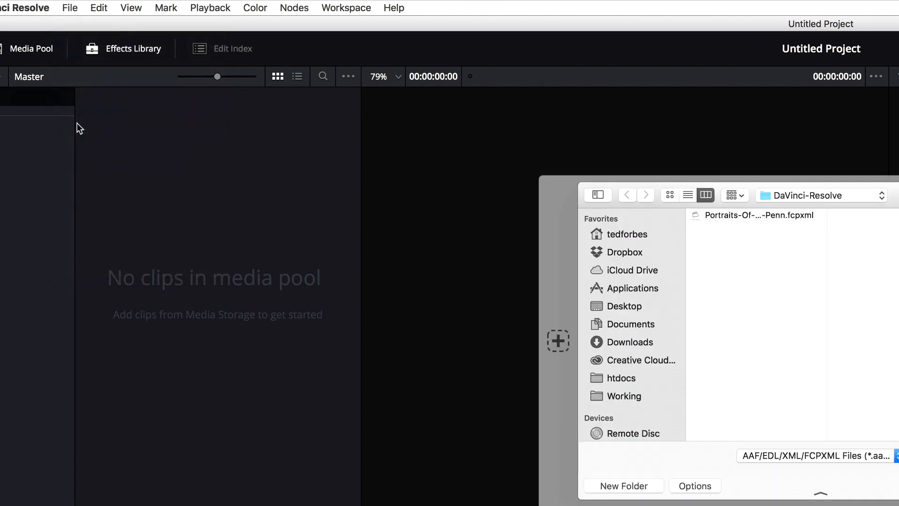
left_click(758, 215)
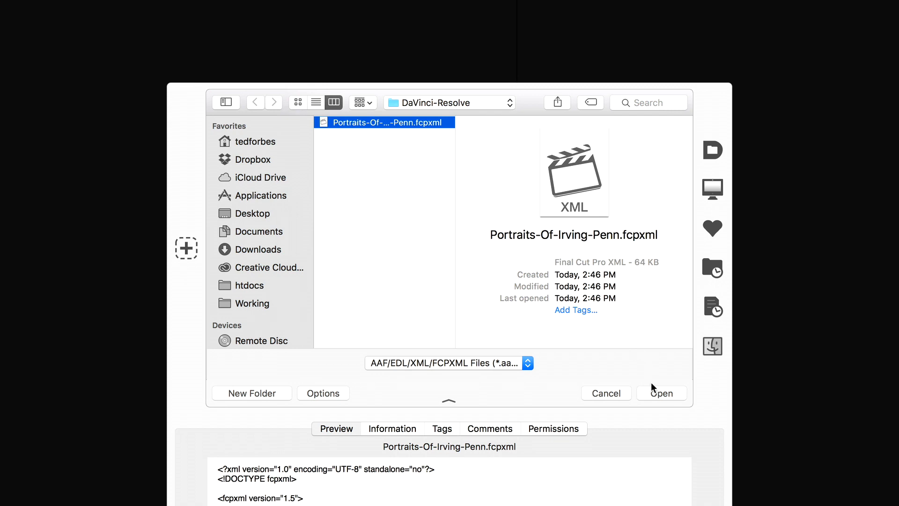
left_click(661, 393)
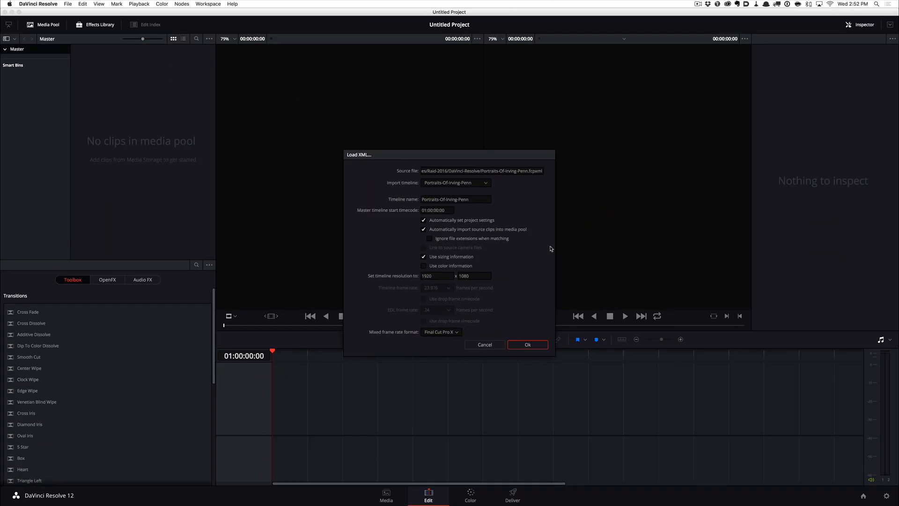
mouse_move(521, 345)
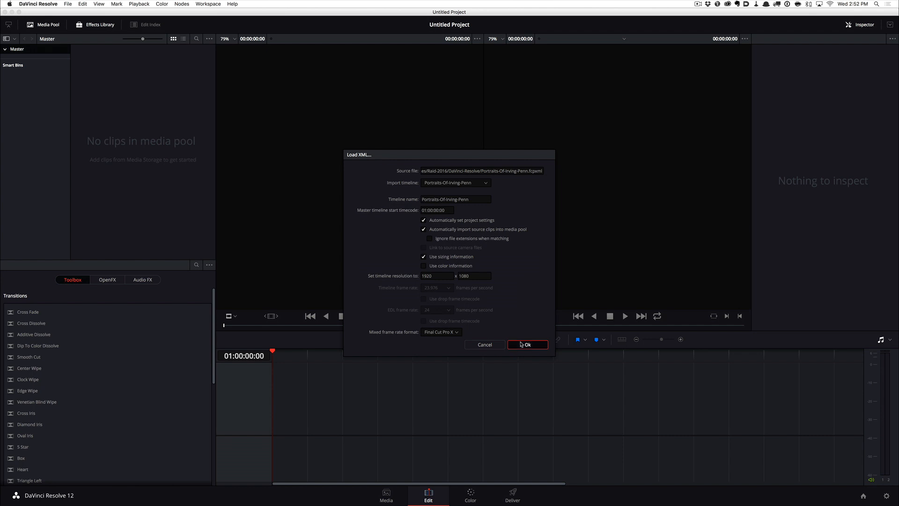
left_click(528, 344)
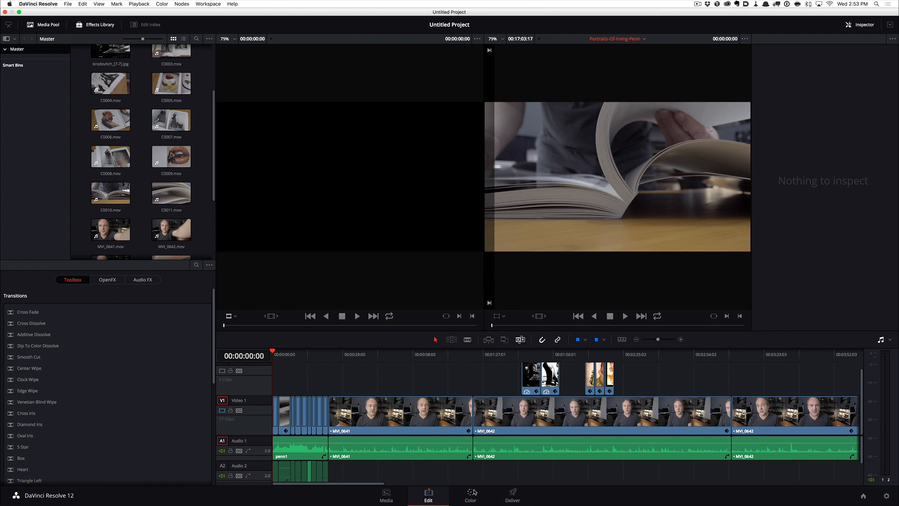
On the Color page, add serial nodes to the talking-man clip and adjust the Lift wheel
left_click(470, 493)
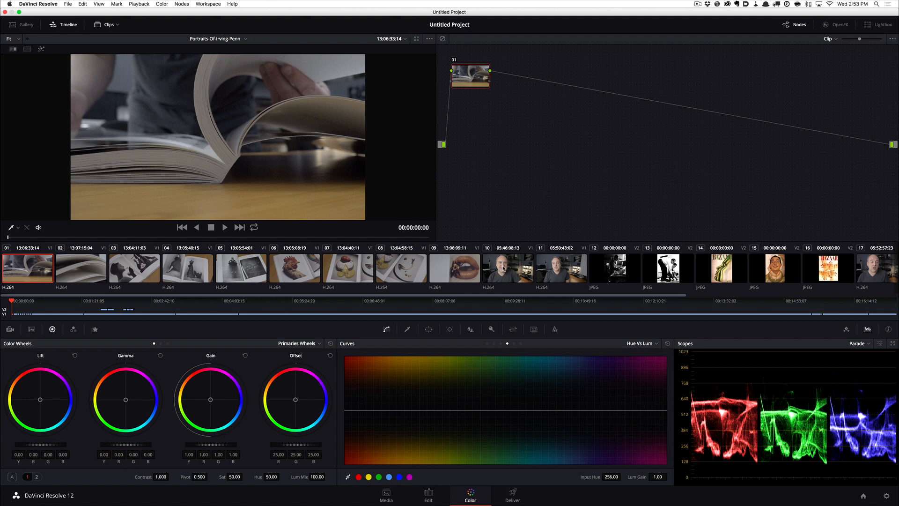
left_click(508, 268)
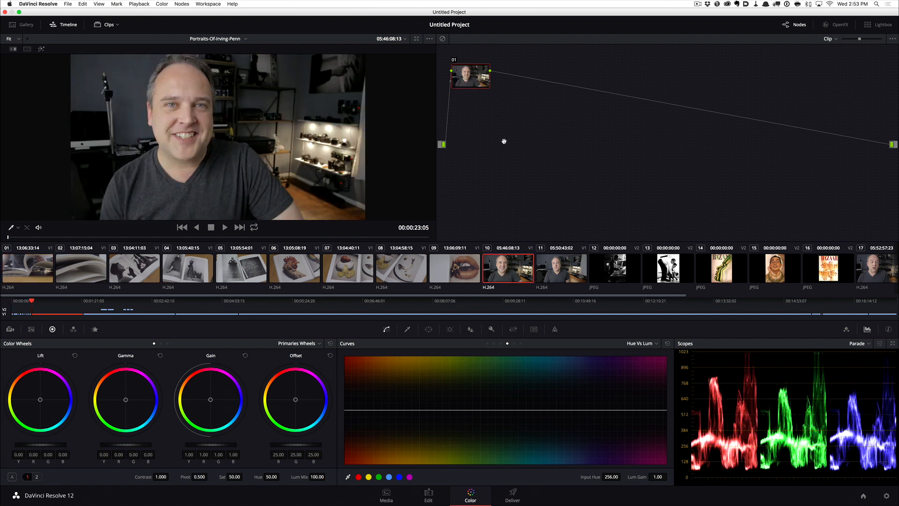
right_click(514, 77)
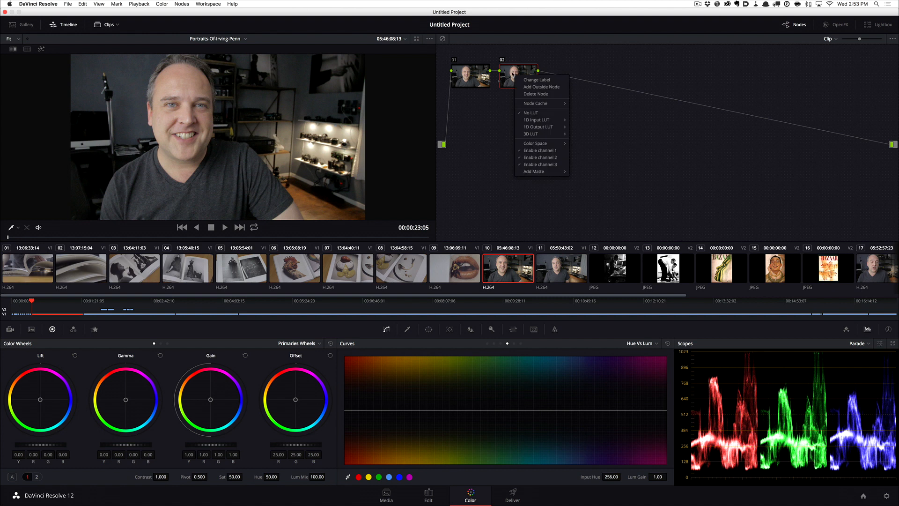
mouse_move(539, 134)
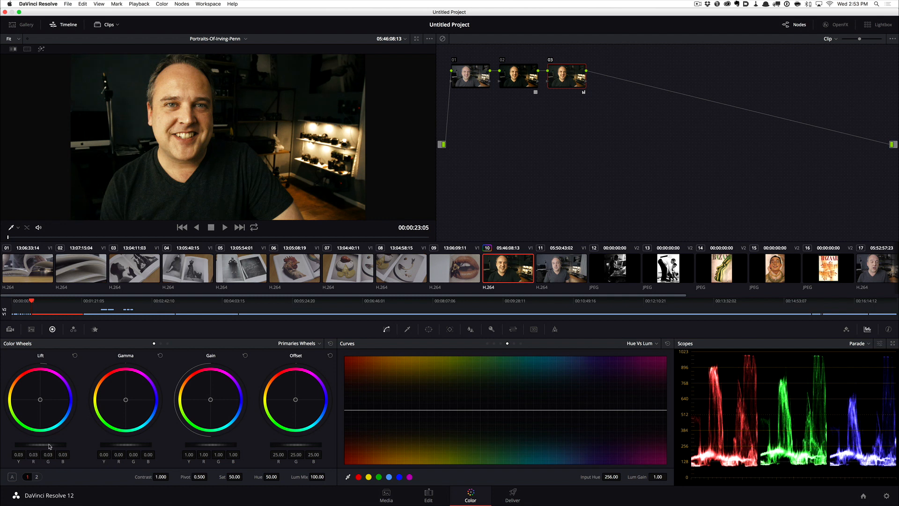
left_click(299, 343)
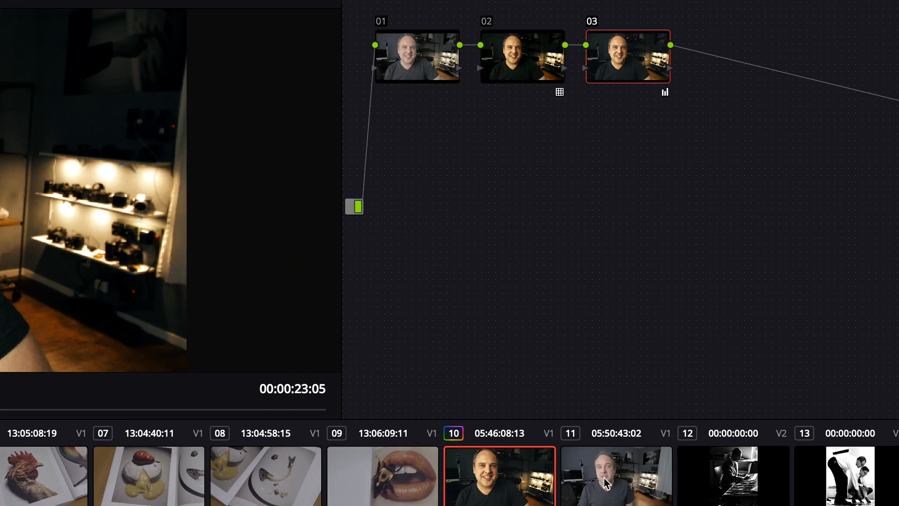
left_click(608, 490)
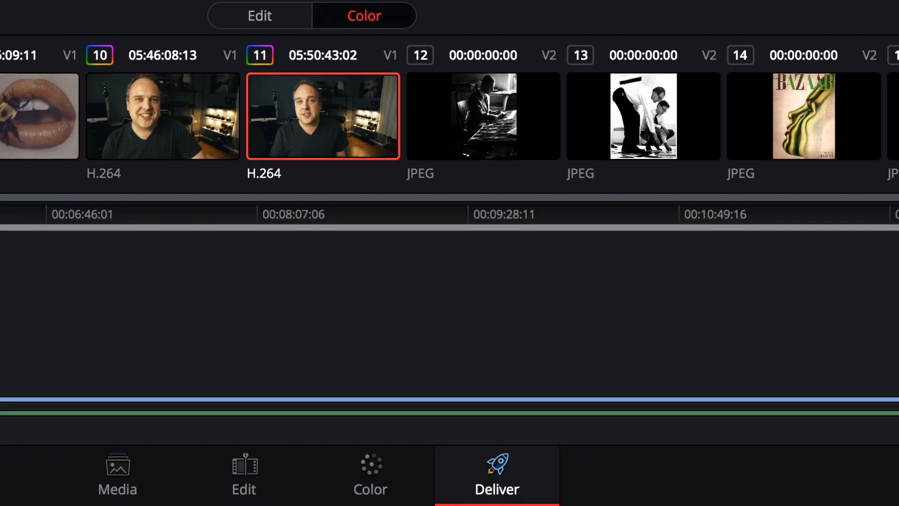
On the Deliver page, load the Export to Final Cut Pro render preset
left_click(497, 474)
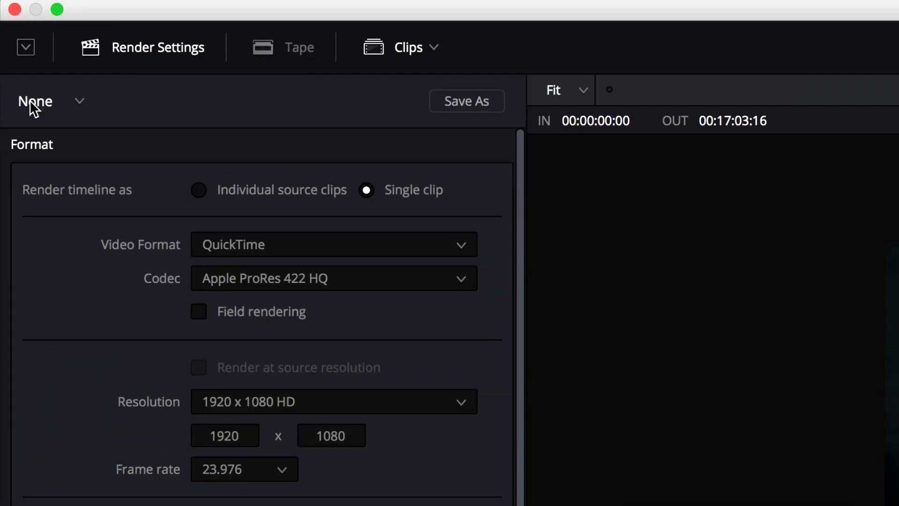
mouse_move(79, 111)
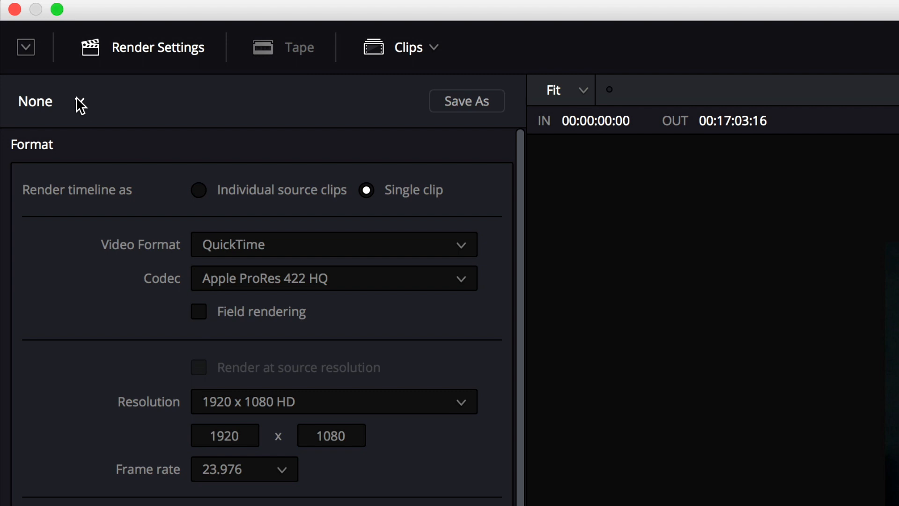
left_click(35, 101)
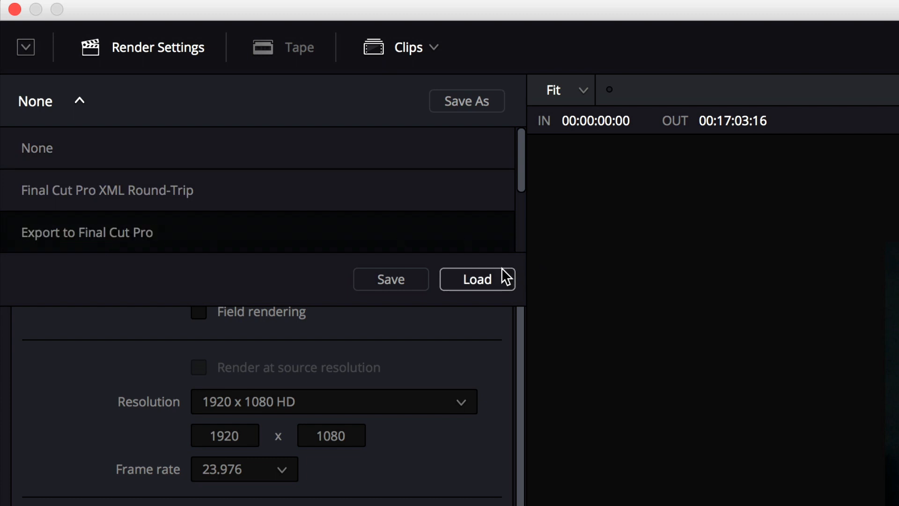
left_click(87, 231)
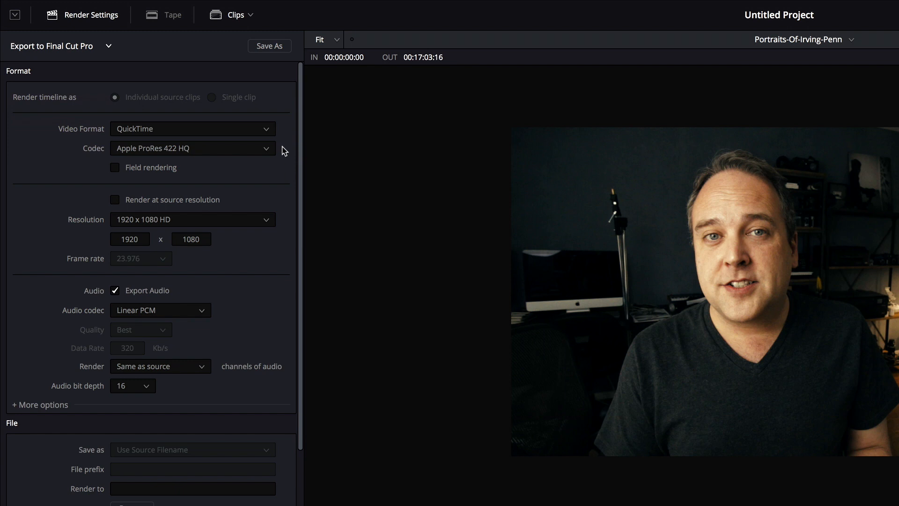
mouse_move(226, 168)
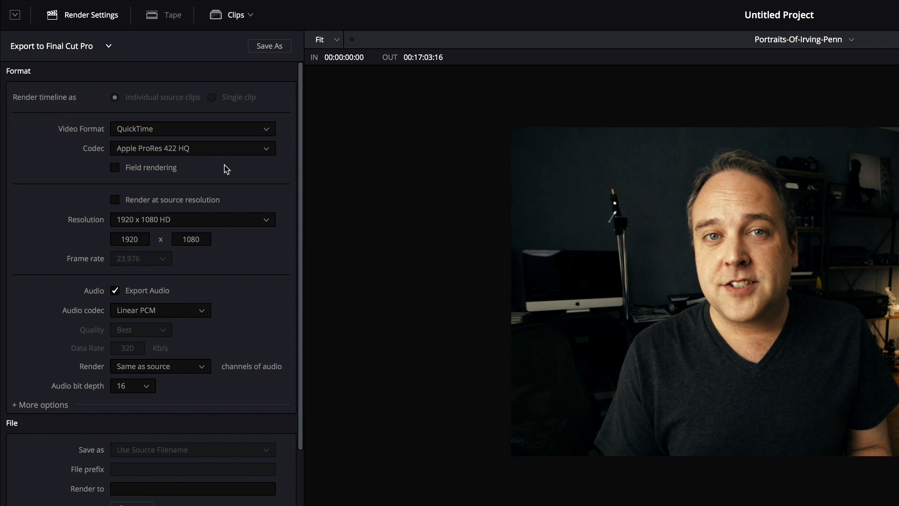
mouse_move(242, 211)
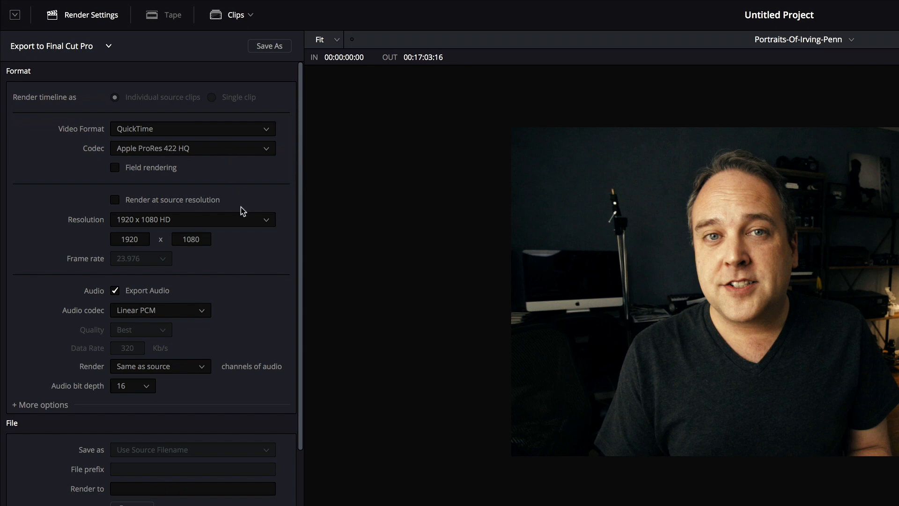
mouse_move(266, 260)
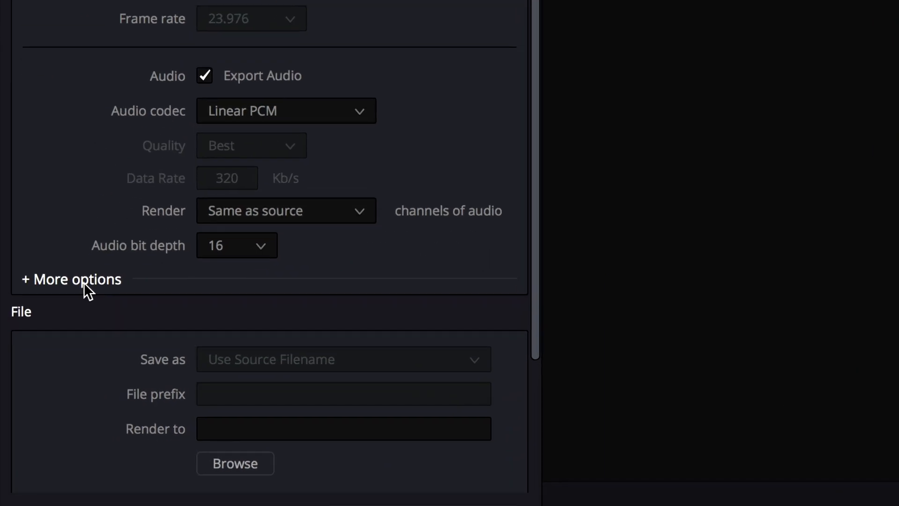
Set the Video/Data level to Data (0-1023) under the extra format options
left_click(70, 279)
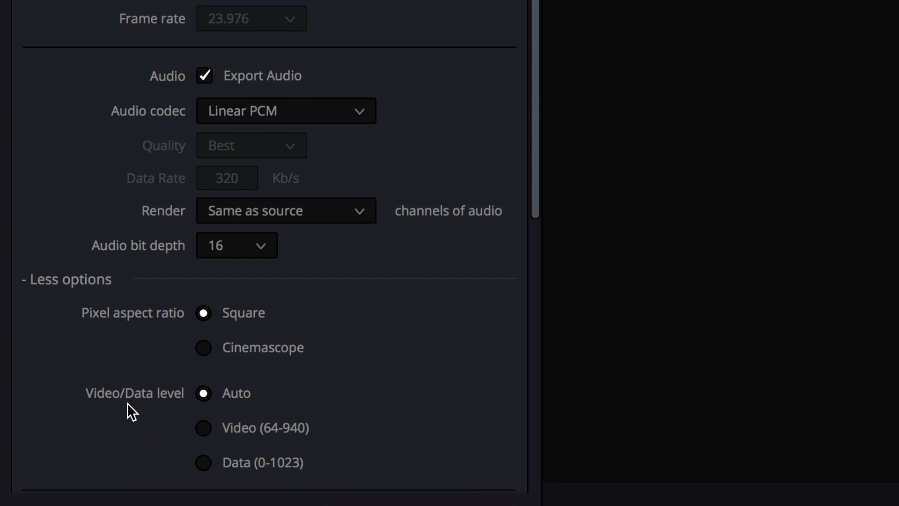
left_click(202, 462)
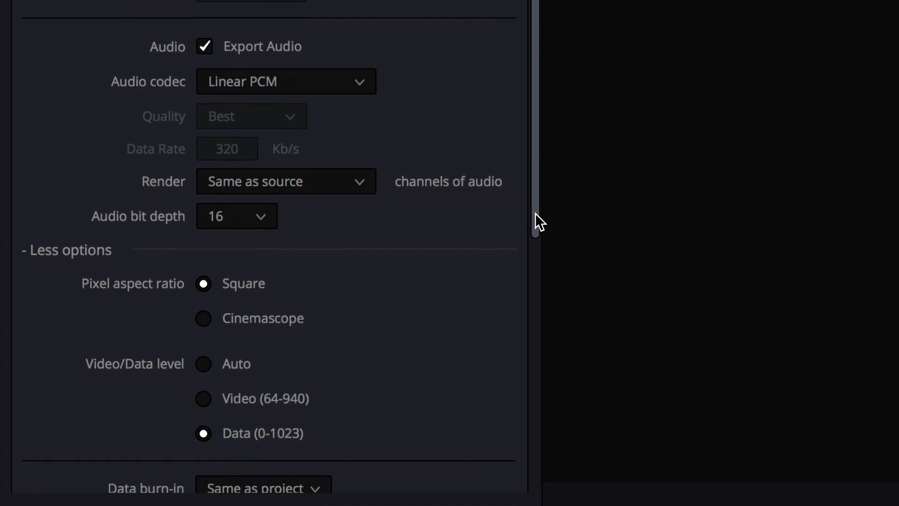
scroll("down", 3)
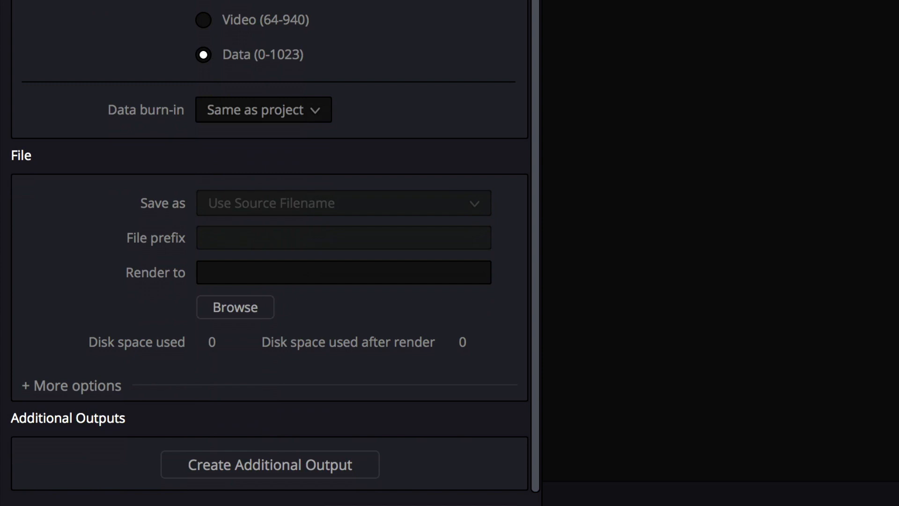
mouse_move(183, 275)
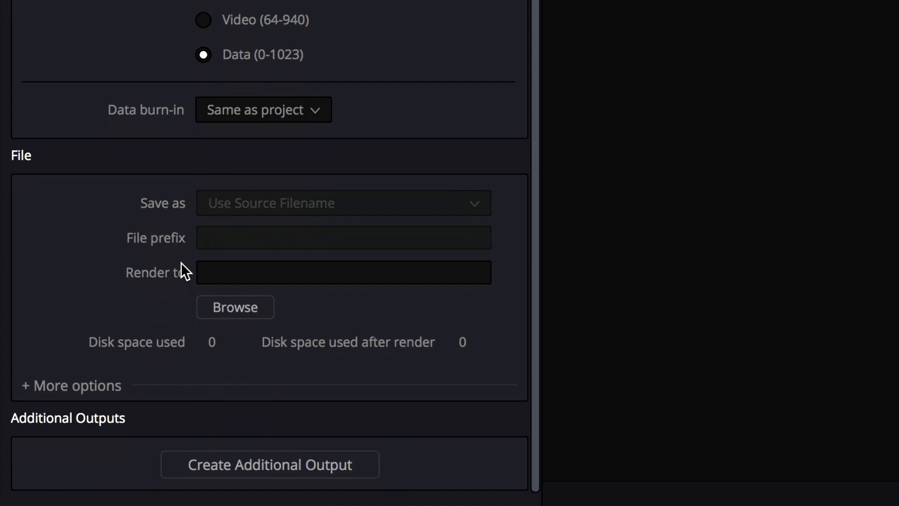
Browse to Raid-2016 > DaVinci-Resolve and make a new render folder there
left_click(235, 307)
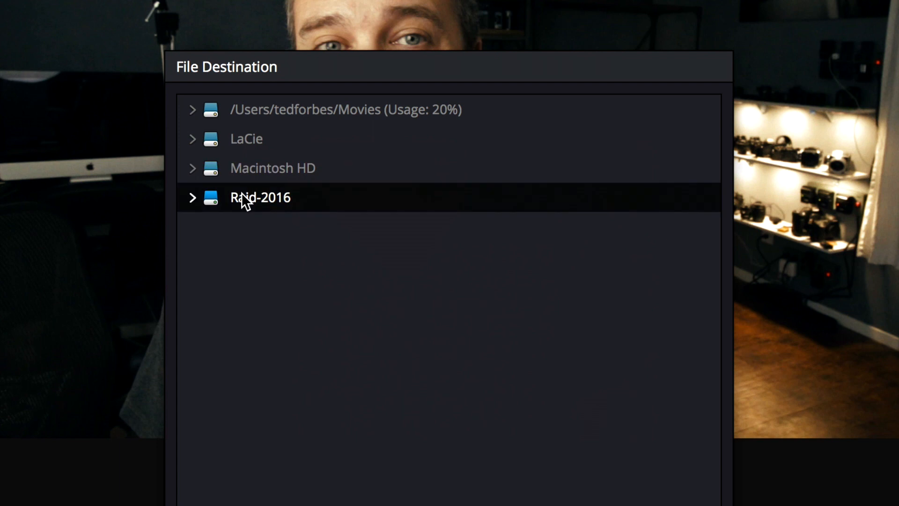
left_click(193, 198)
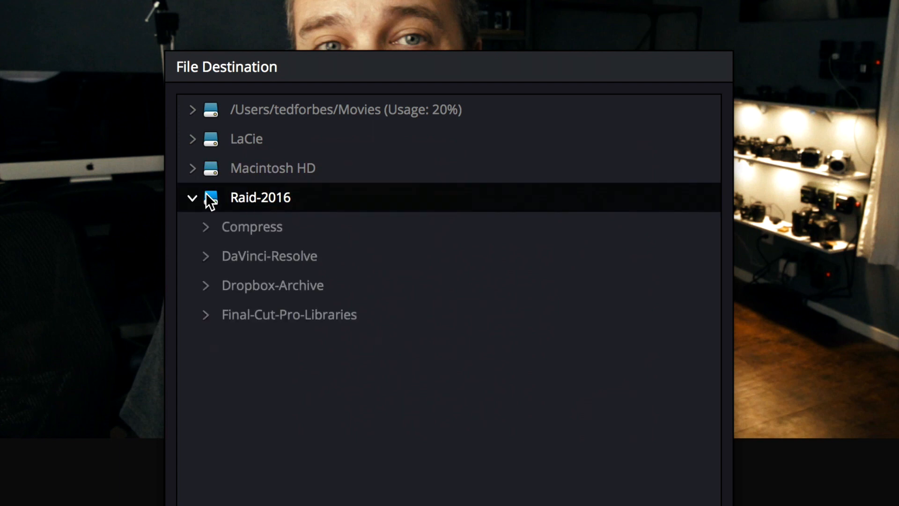
left_click(269, 256)
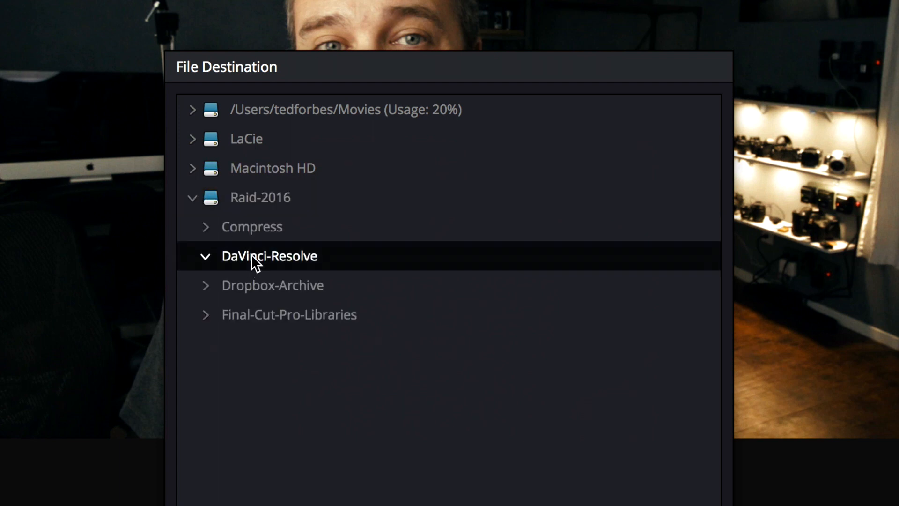
right_click(259, 256)
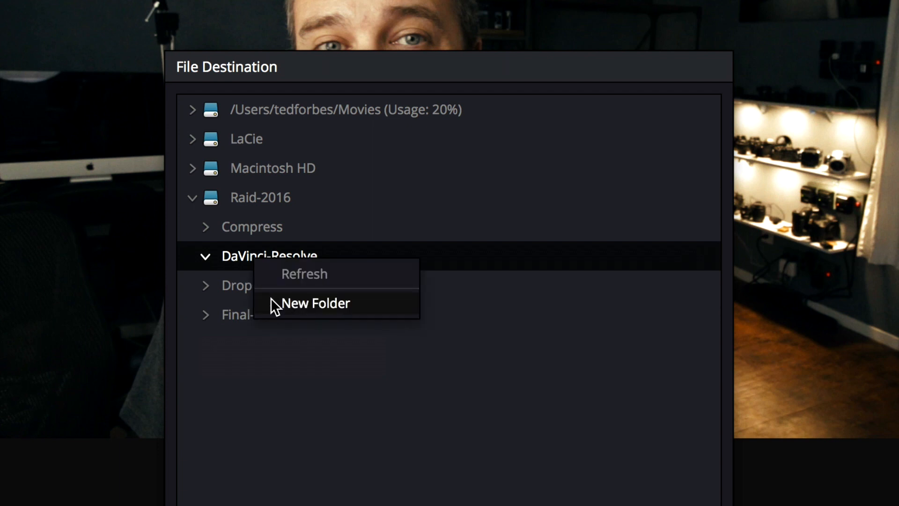
left_click(316, 303)
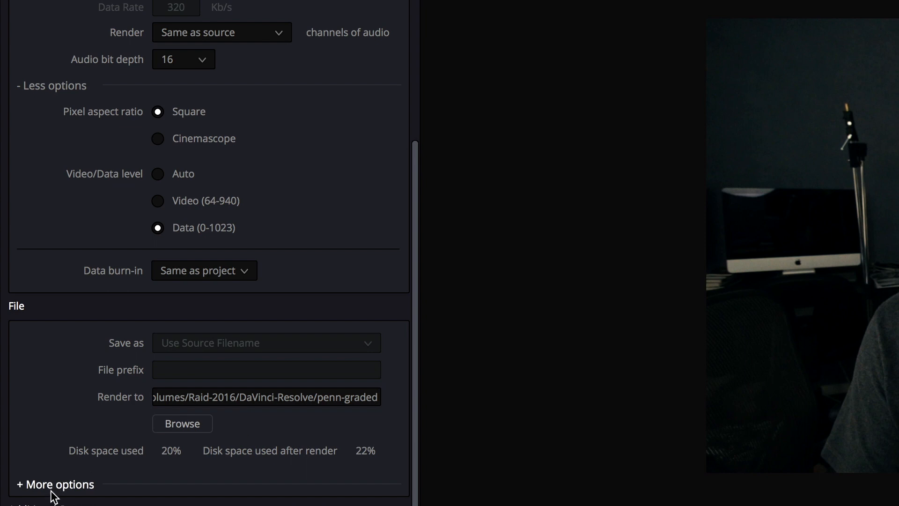
Turn on Render unique filenames with a unique filename prefix in the File options
left_click(53, 484)
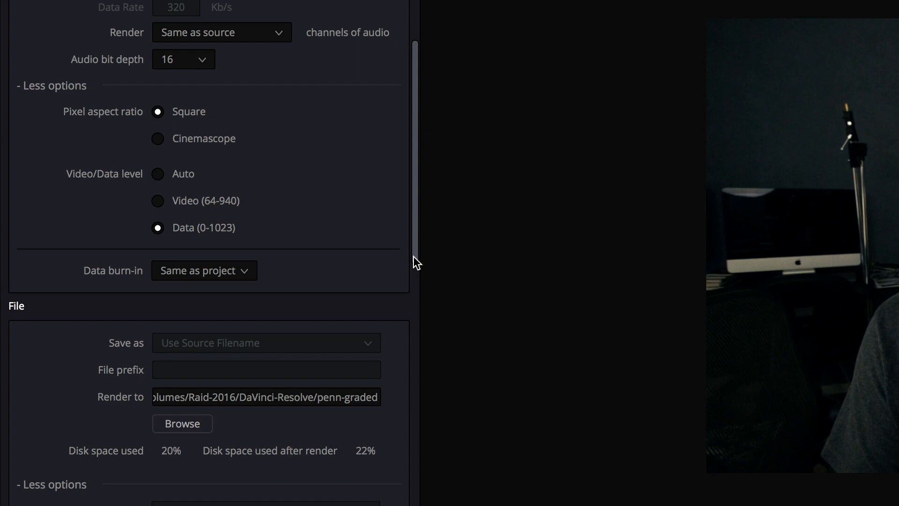
scroll("down", 3)
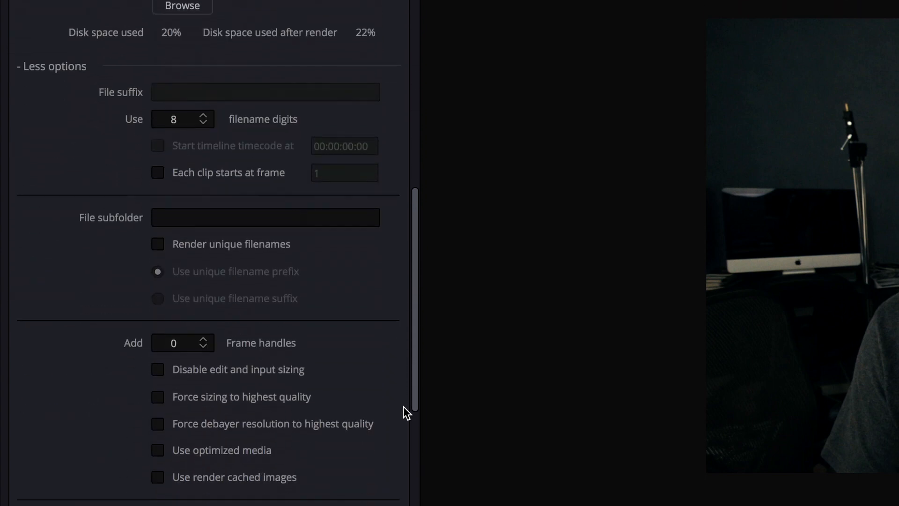
scroll("down", 3)
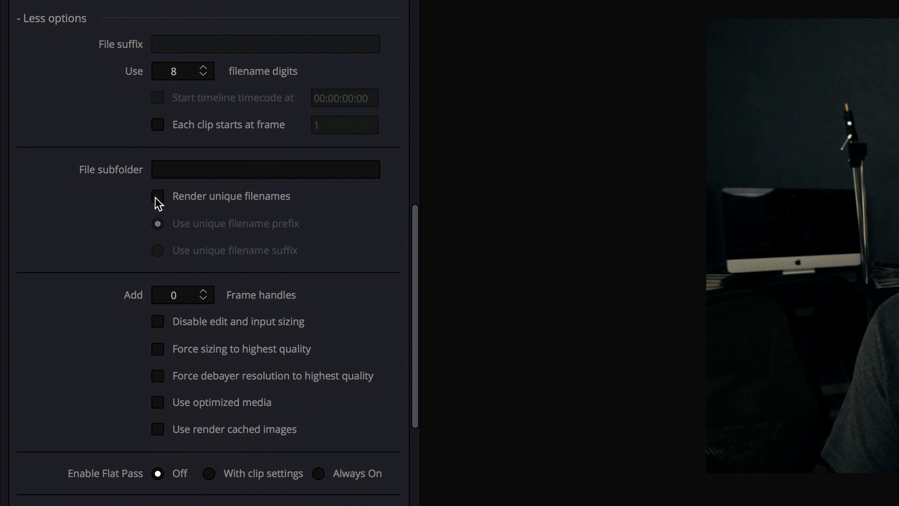
left_click(157, 196)
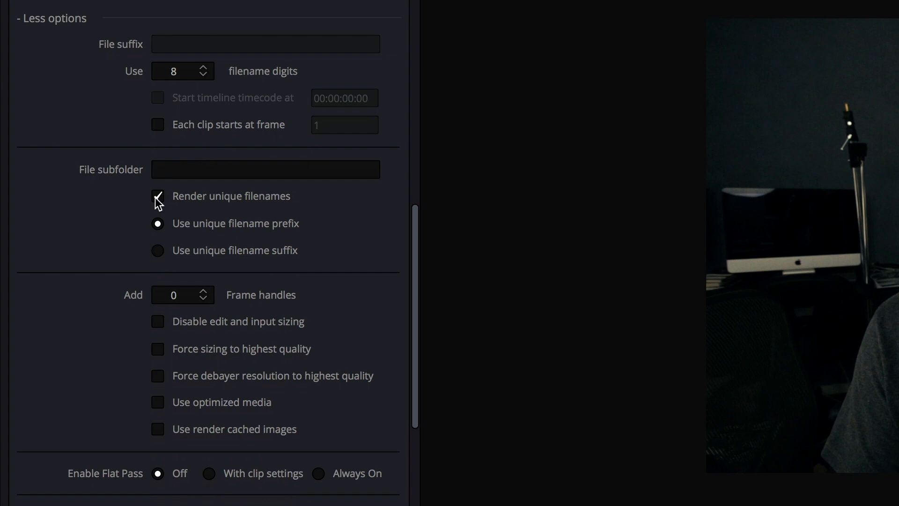
left_click(158, 196)
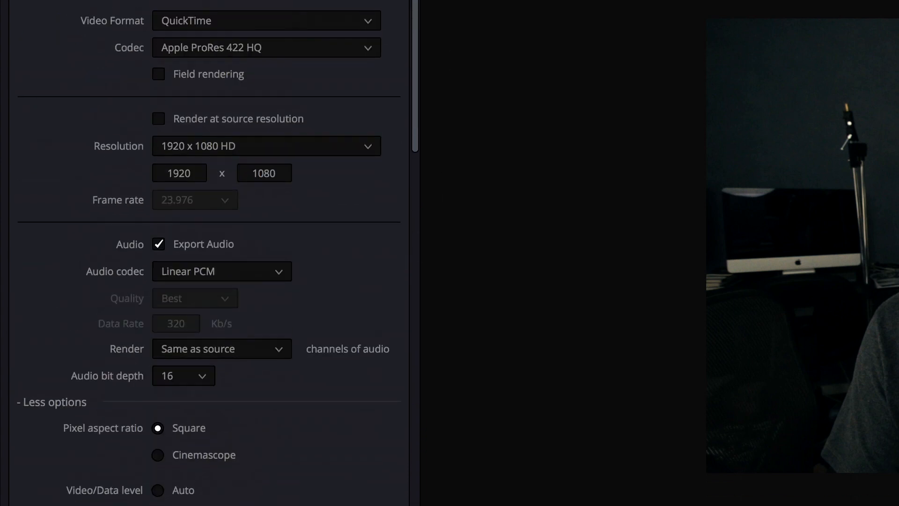
mouse_move(43, 107)
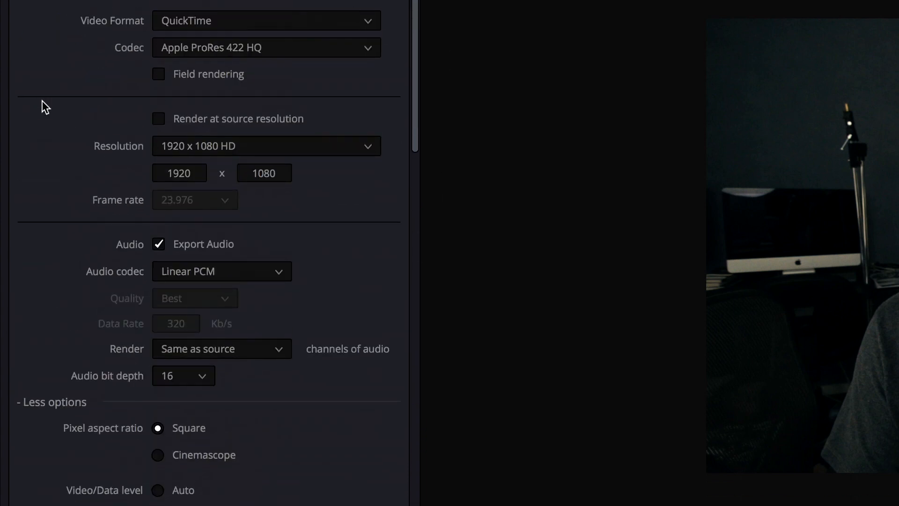
scroll("down", 3)
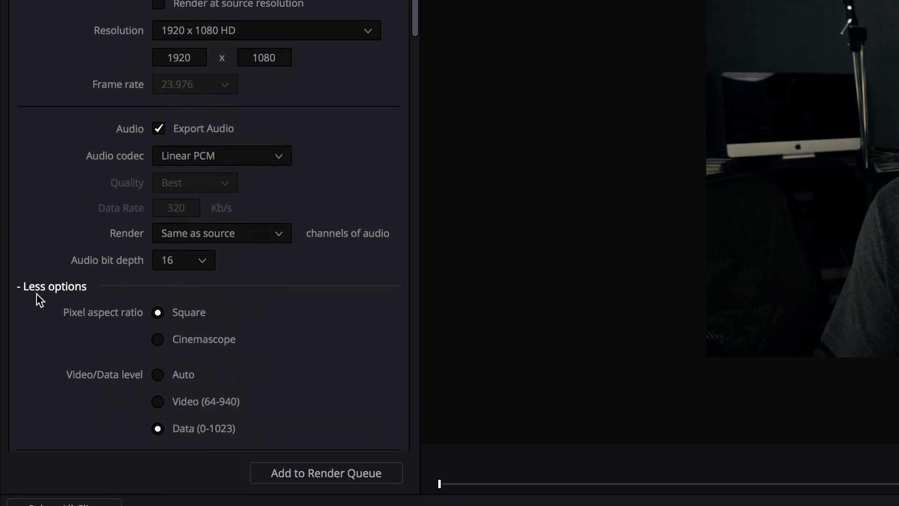
mouse_move(118, 403)
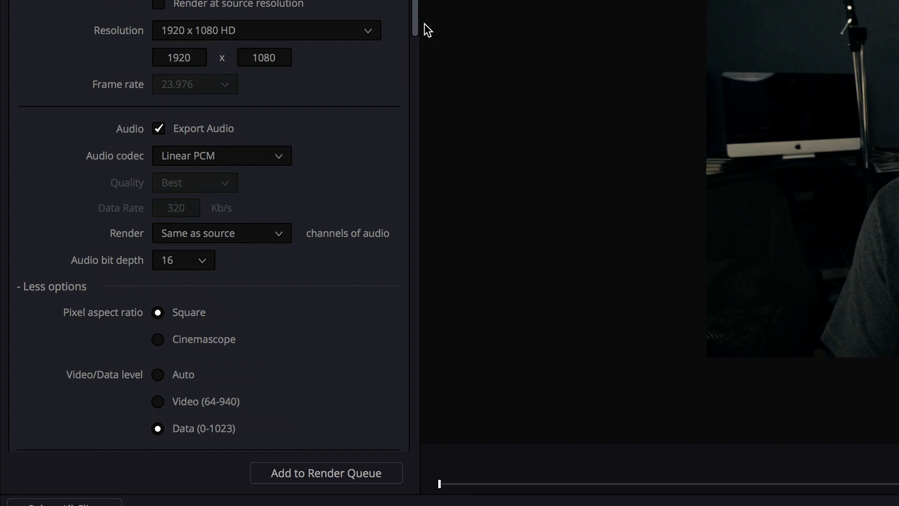
scroll("down", 3)
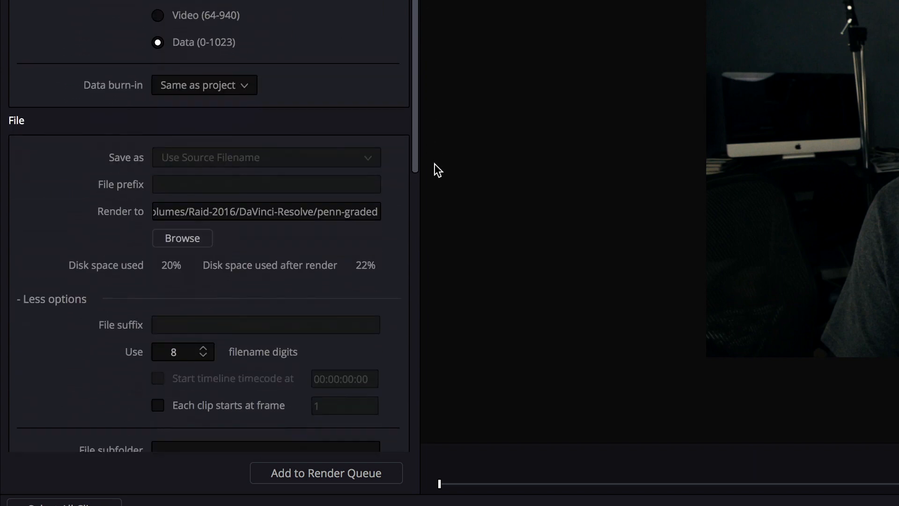
scroll("down", 3)
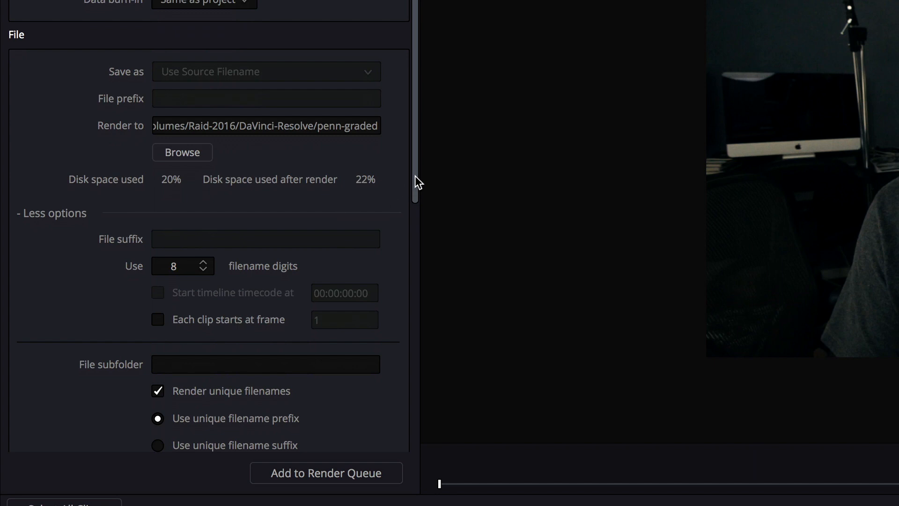
scroll("down", 3)
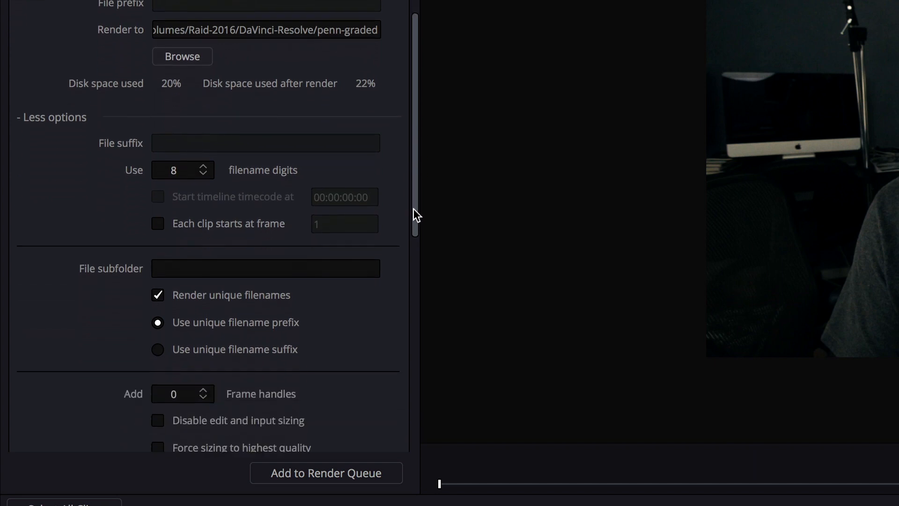
mouse_move(239, 487)
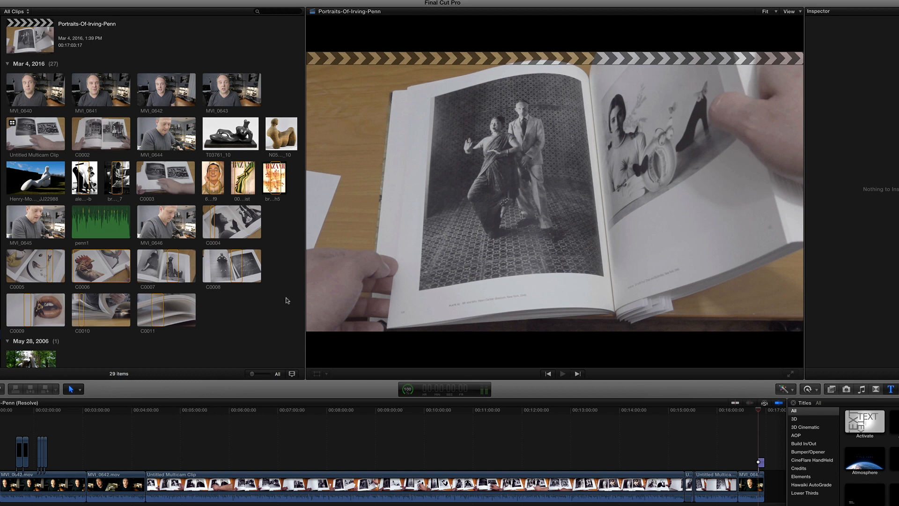
mouse_move(96, 113)
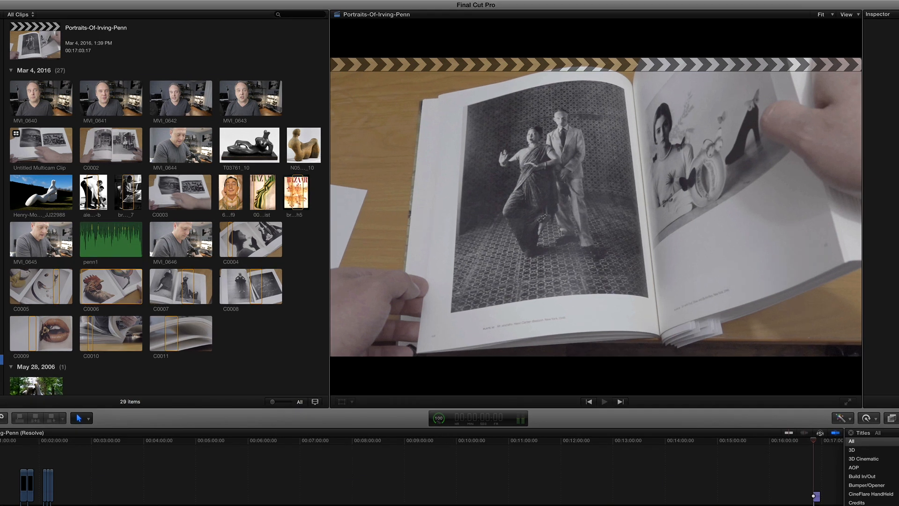
Import the penn-graded Portraits-Of-Irving-Penn XML into the AOP-2016 library
left_click(13, 10)
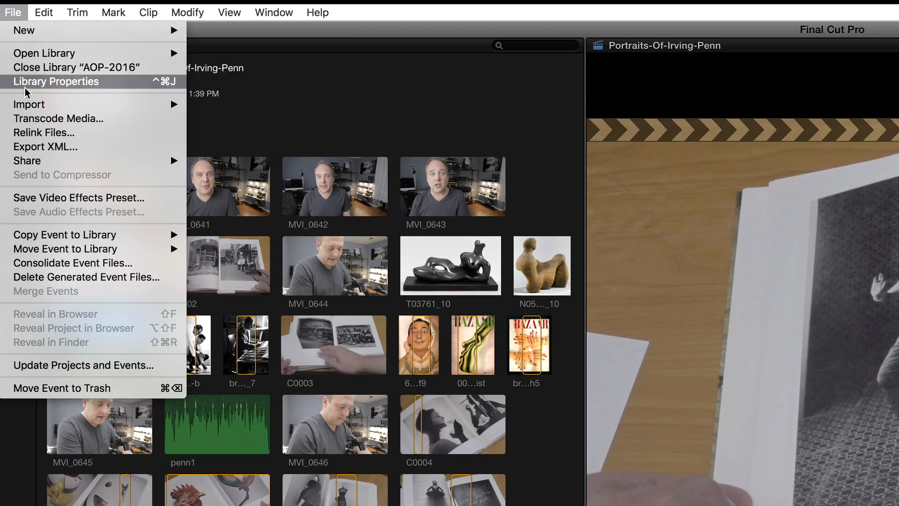
mouse_move(28, 104)
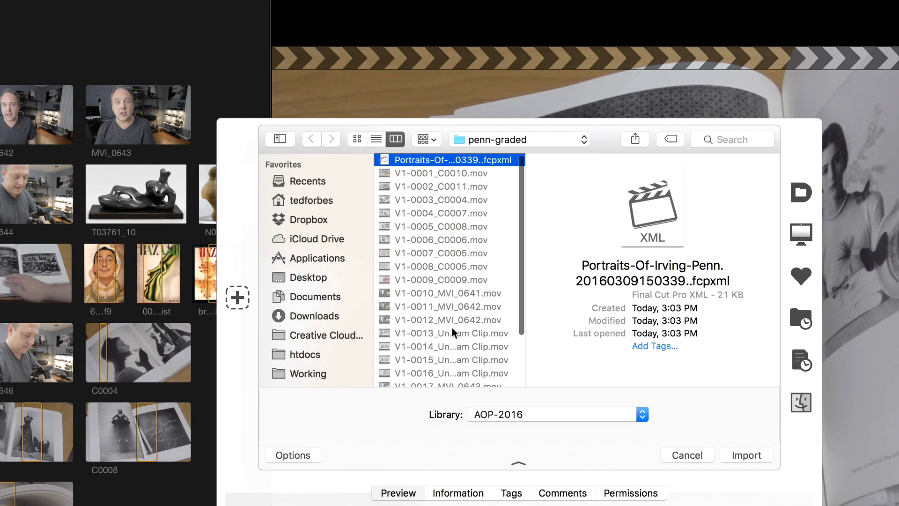
mouse_move(430, 178)
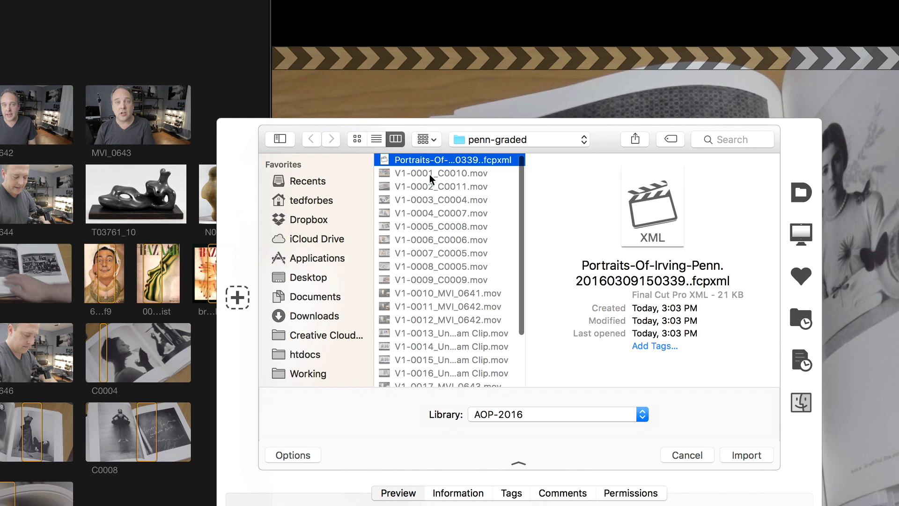
mouse_move(455, 209)
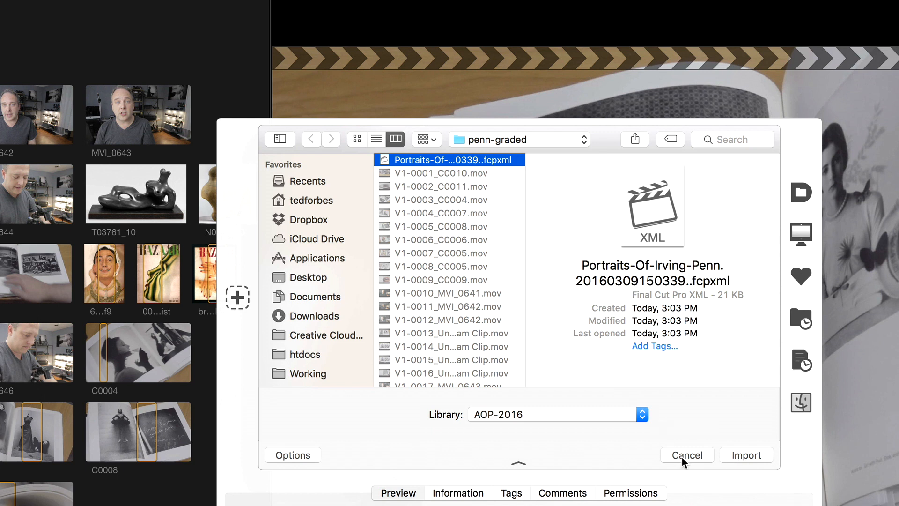
left_click(746, 454)
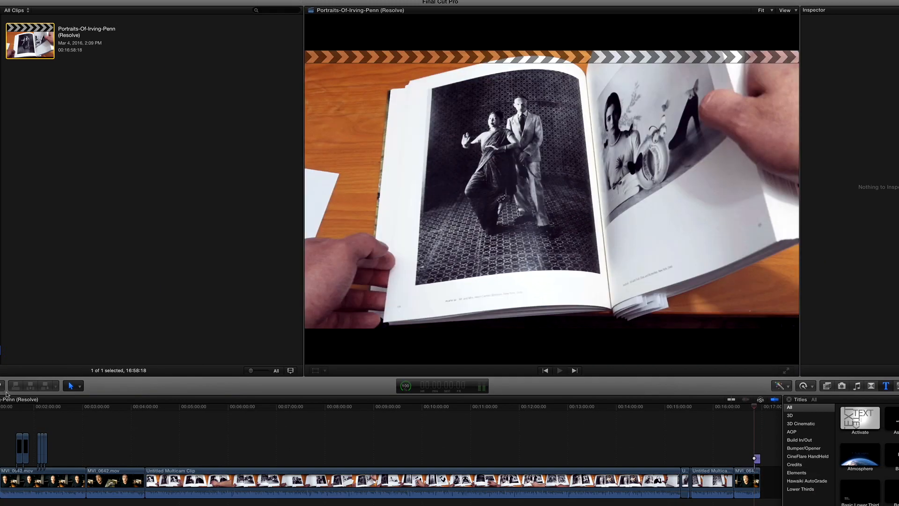
mouse_move(105, 322)
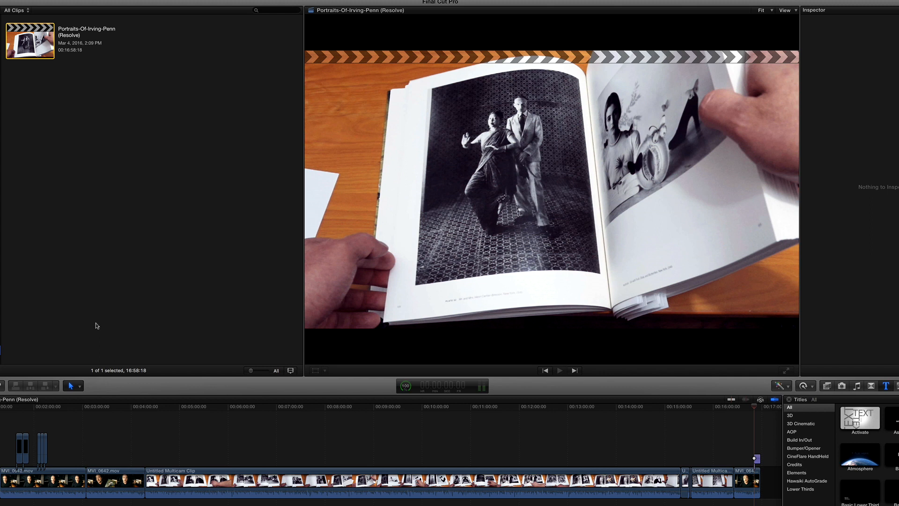
mouse_move(53, 226)
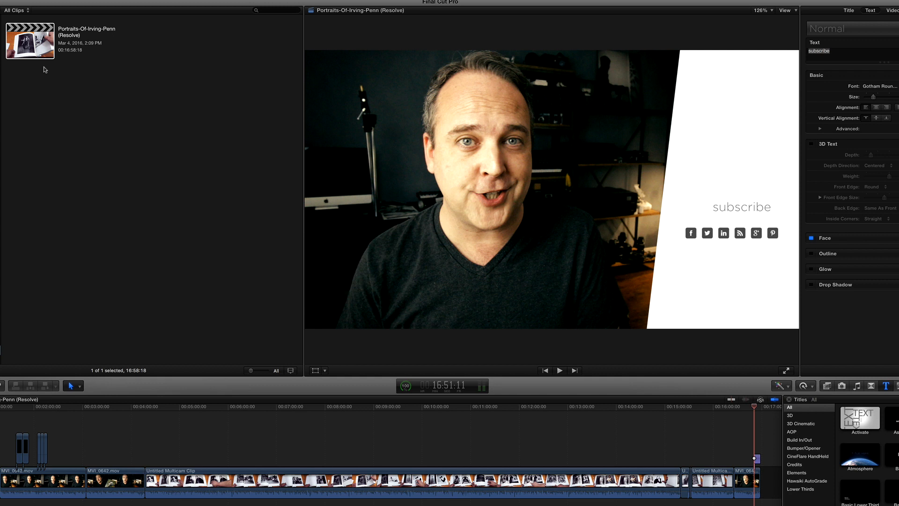
mouse_move(141, 409)
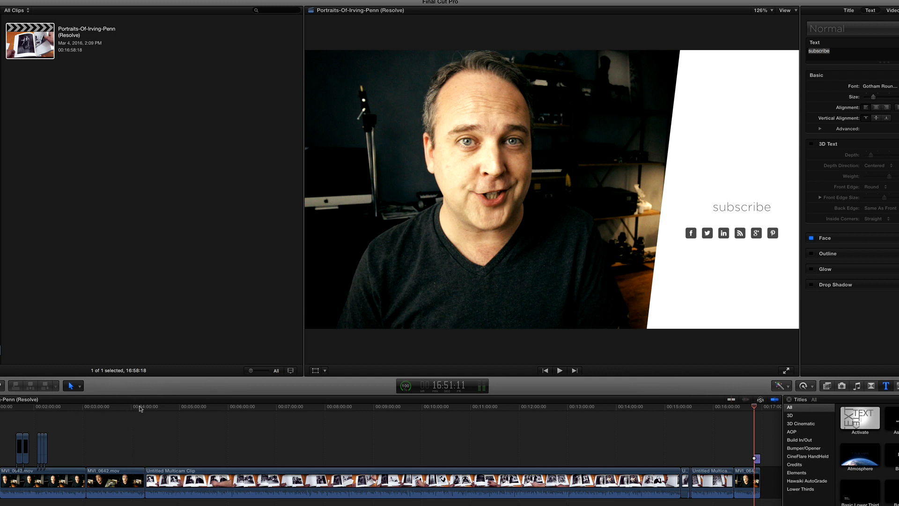
mouse_move(137, 414)
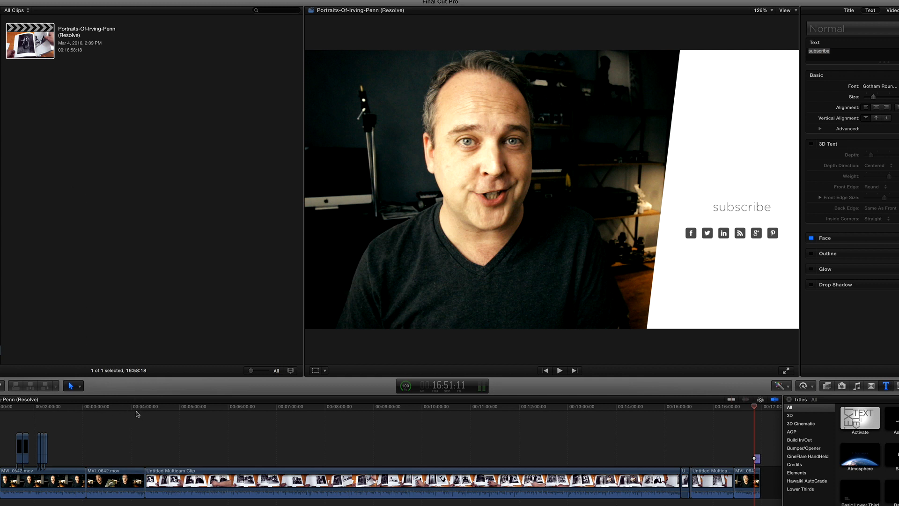
mouse_move(133, 415)
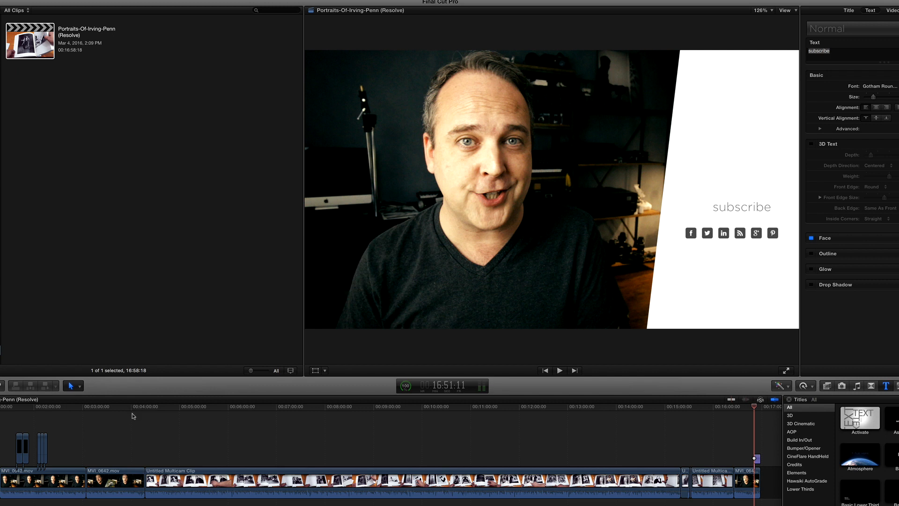
mouse_move(136, 412)
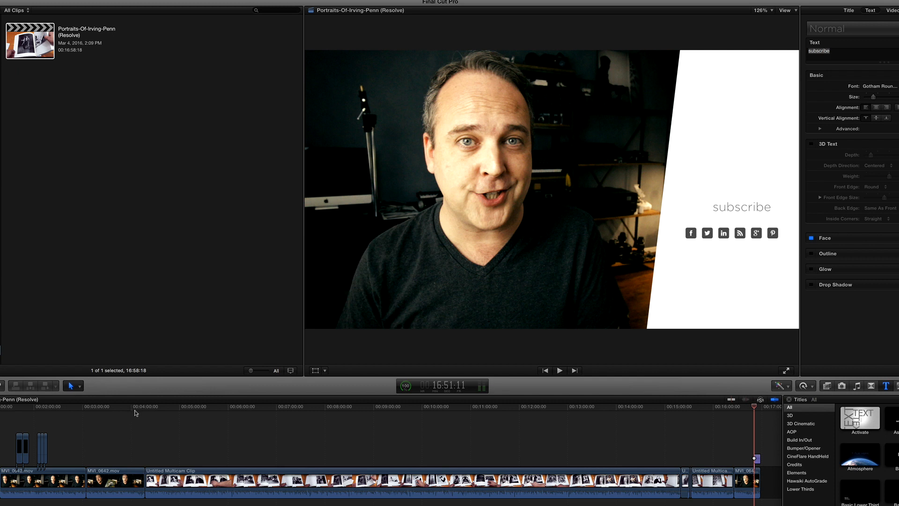
mouse_move(148, 405)
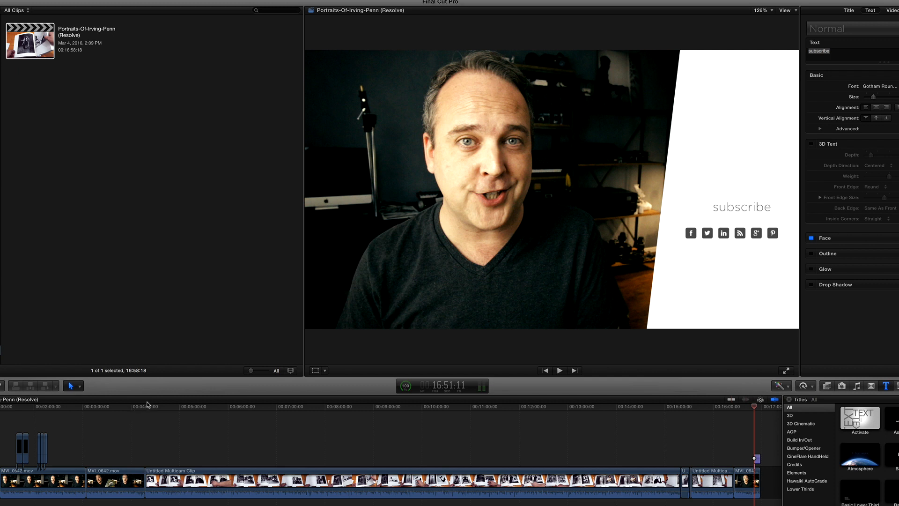
mouse_move(144, 404)
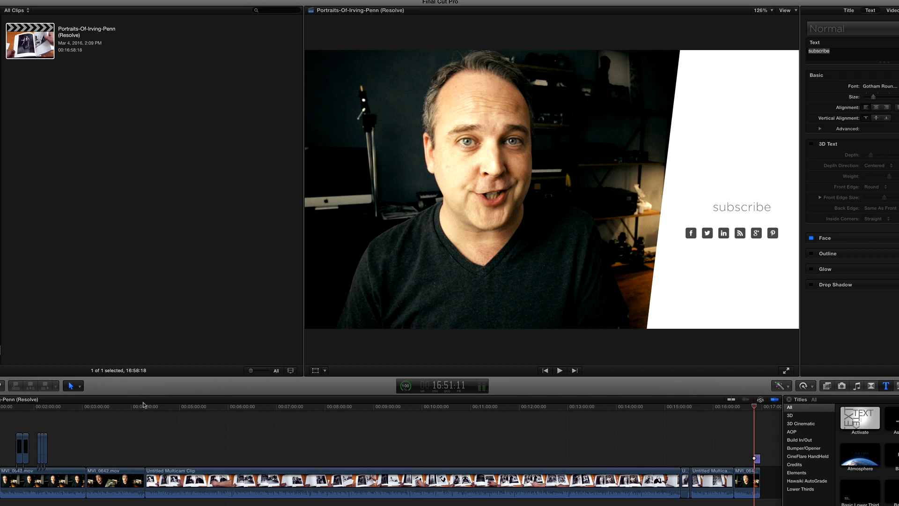
mouse_move(185, 251)
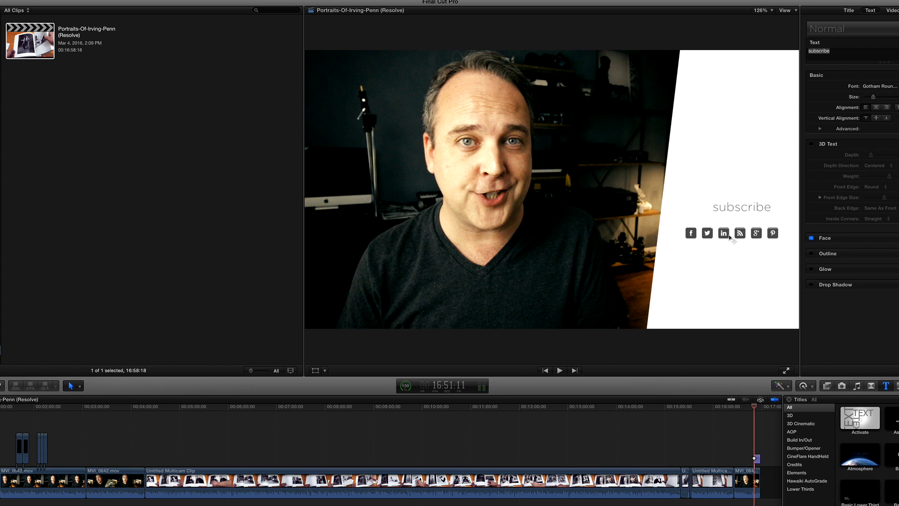
mouse_move(26, 421)
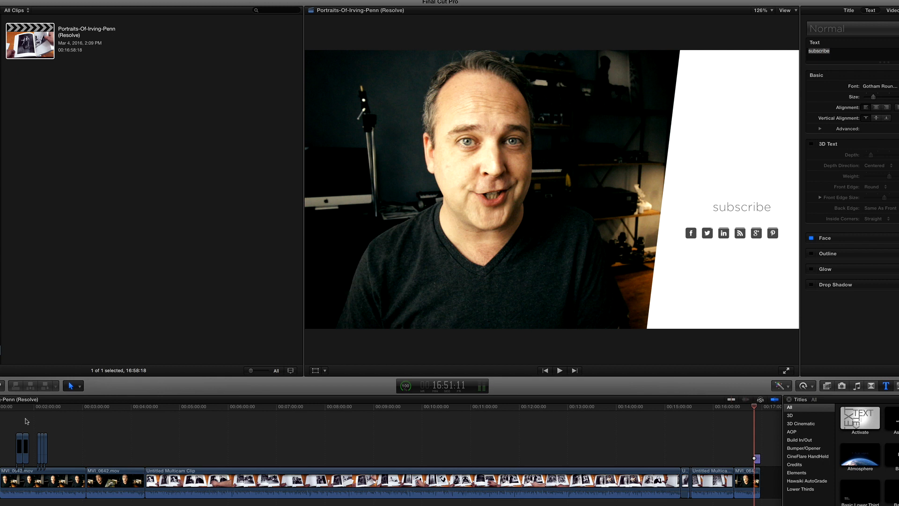